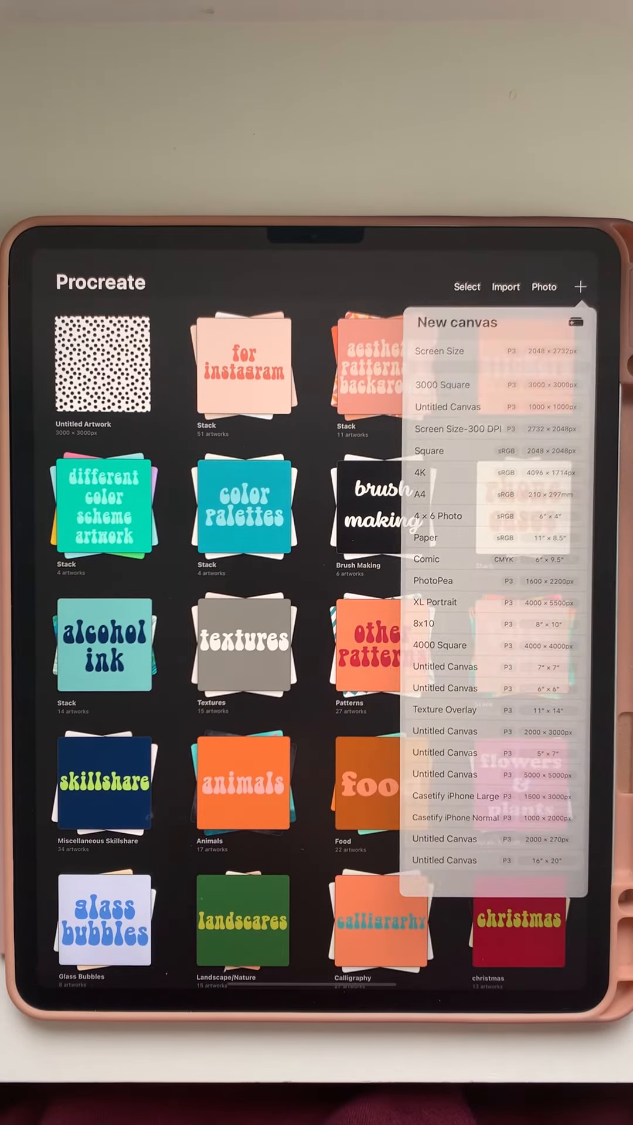
# Create a square canvas with a max-size 2D grid drawing guide dividing it into quarters
pyautogui.click(442, 385)
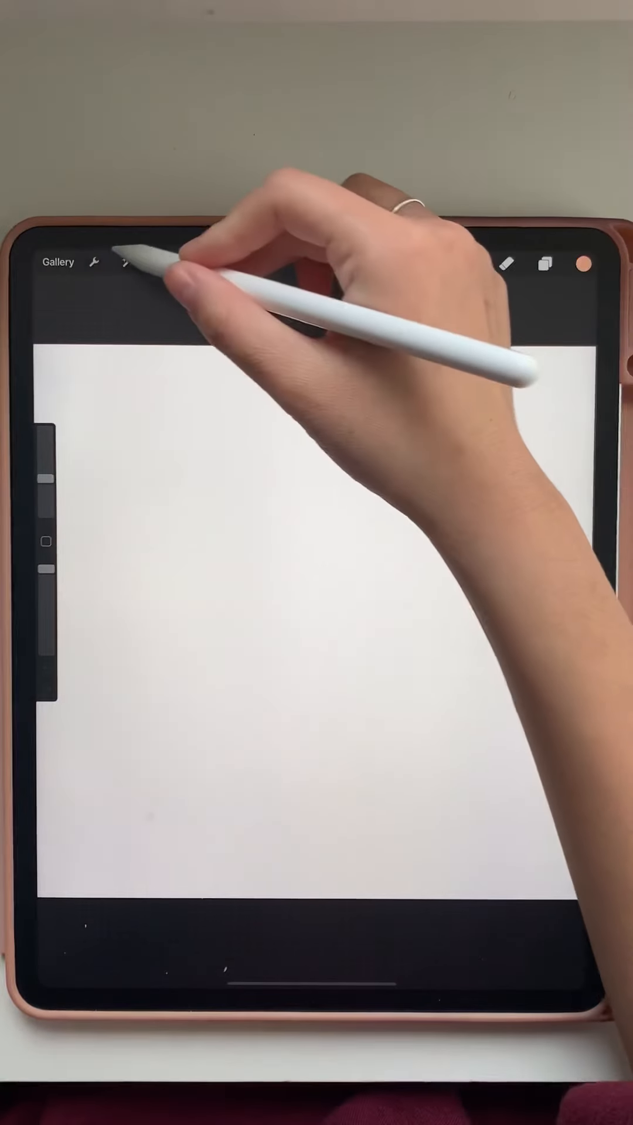
pyautogui.click(93, 262)
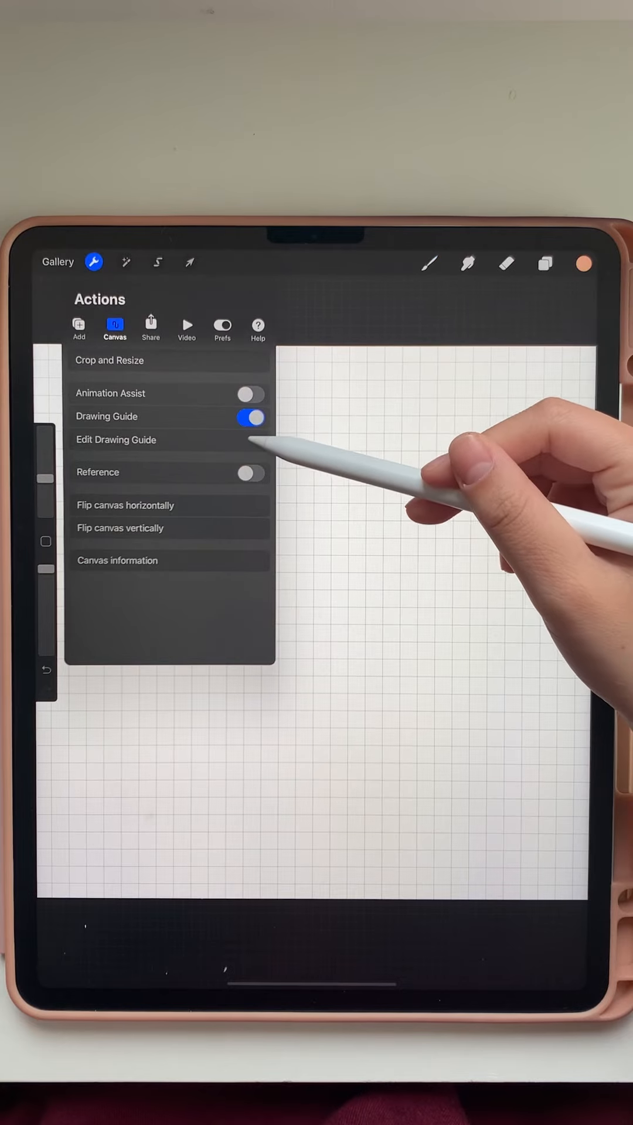
pyautogui.click(115, 440)
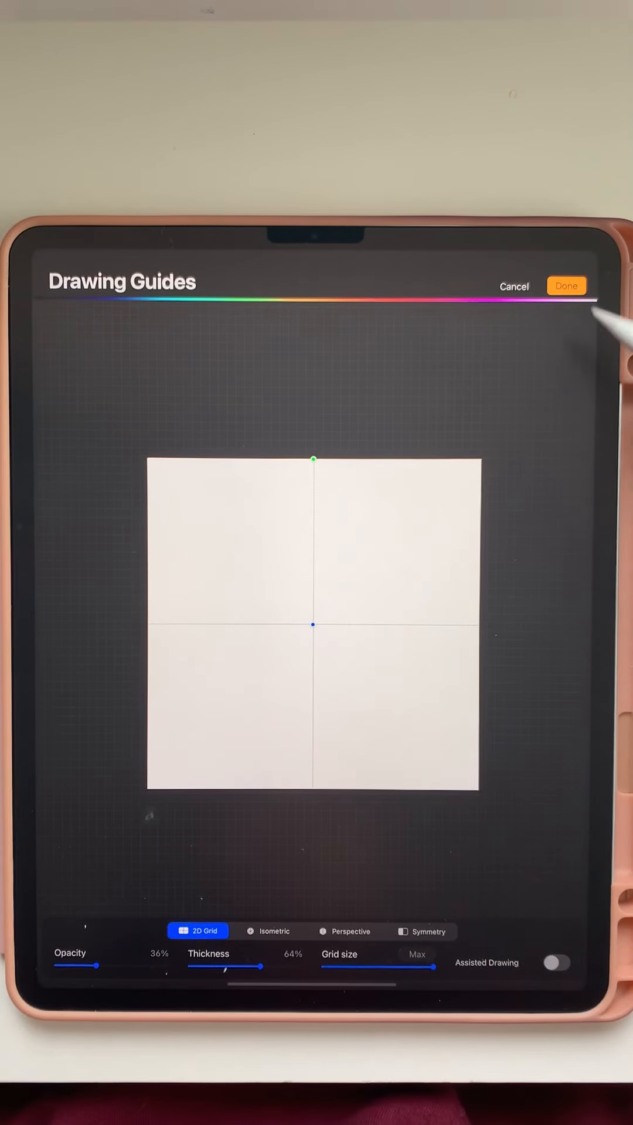
pyautogui.click(567, 286)
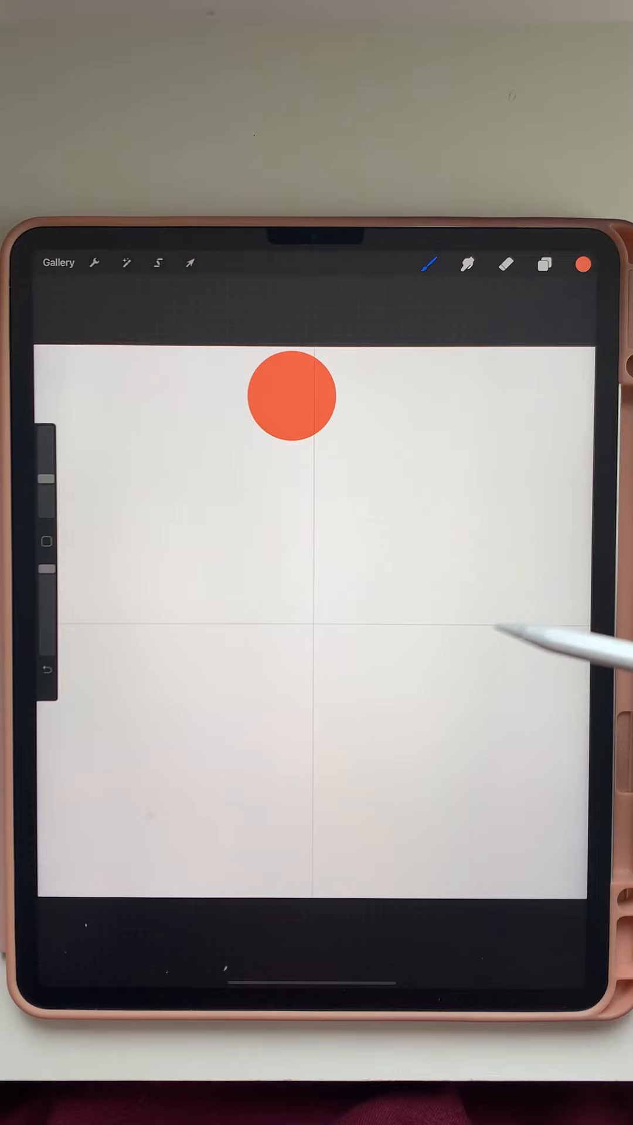
# Draw filled circles in red, orange and yellow-orange tones across the canvas
pyautogui.click(470, 635)
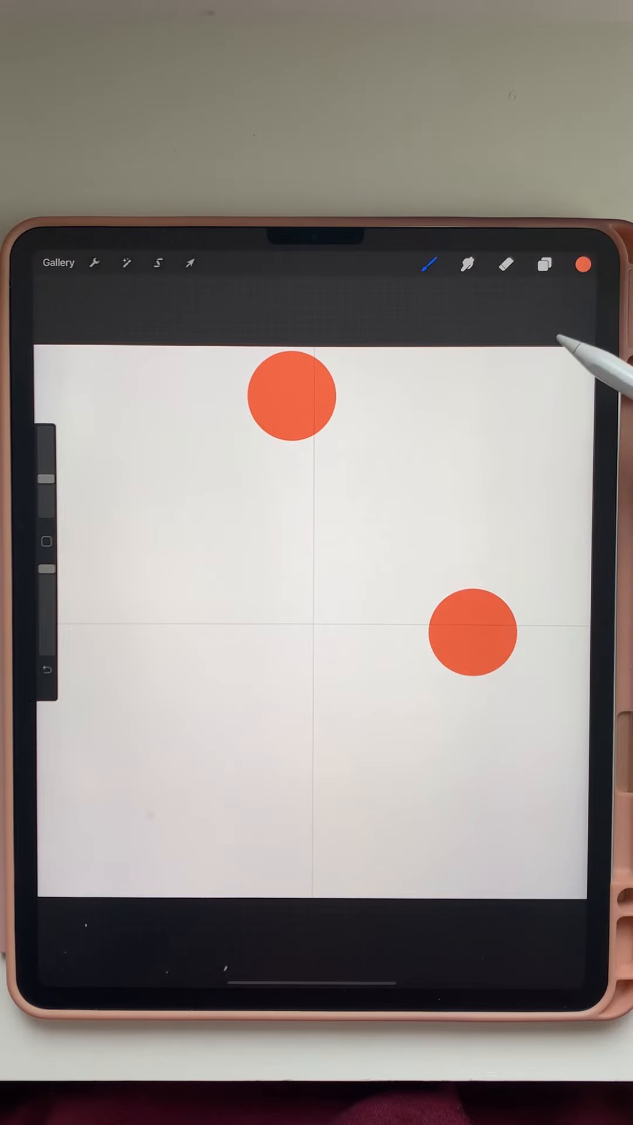
pyautogui.click(583, 265)
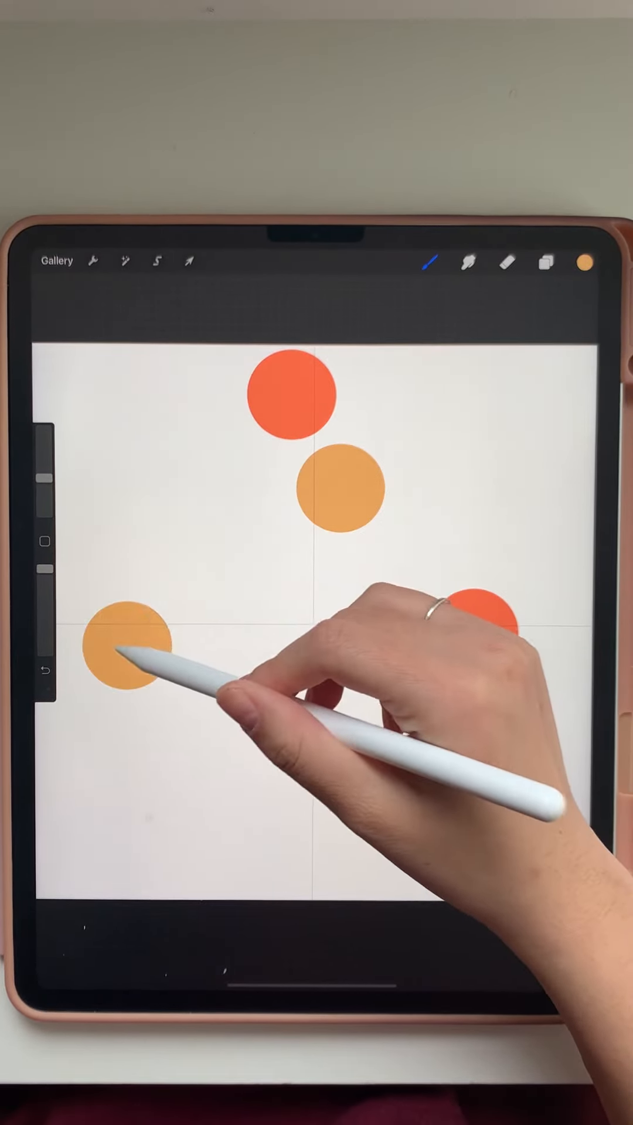
pyautogui.click(48, 672)
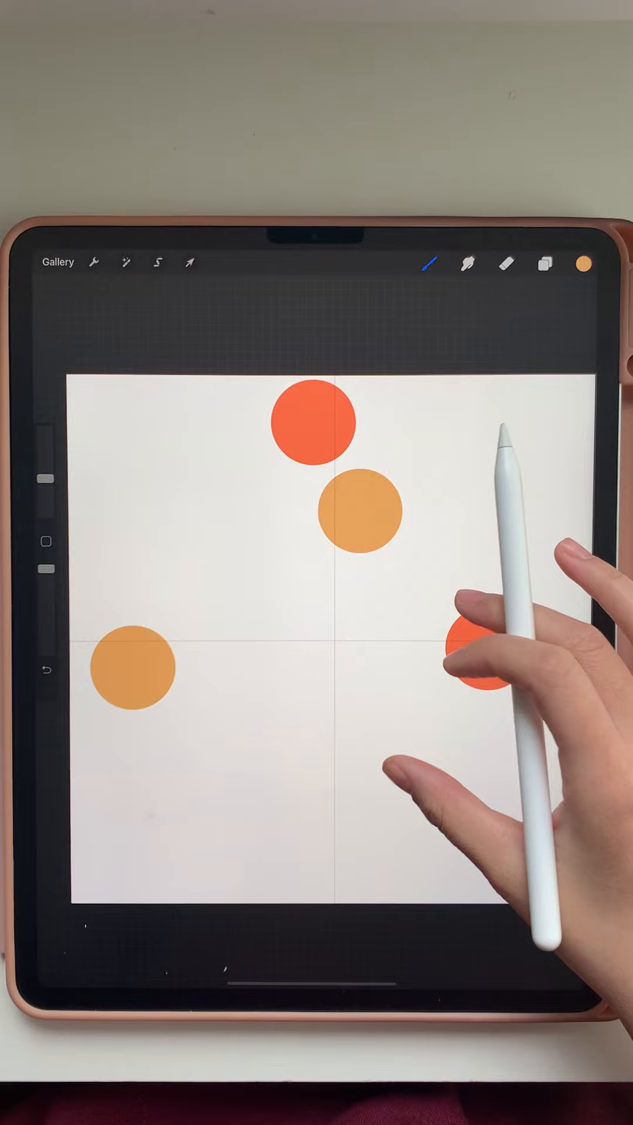
pyautogui.click(583, 264)
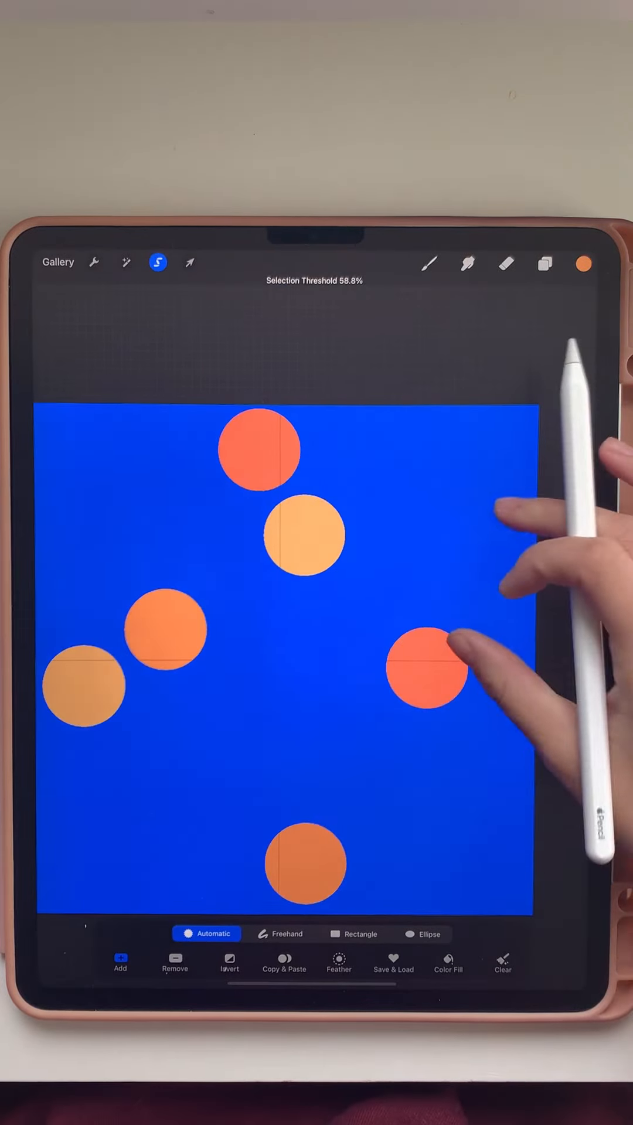
# Move a red dot to the right edge using Selection and Transform with Snapping
pyautogui.click(281, 933)
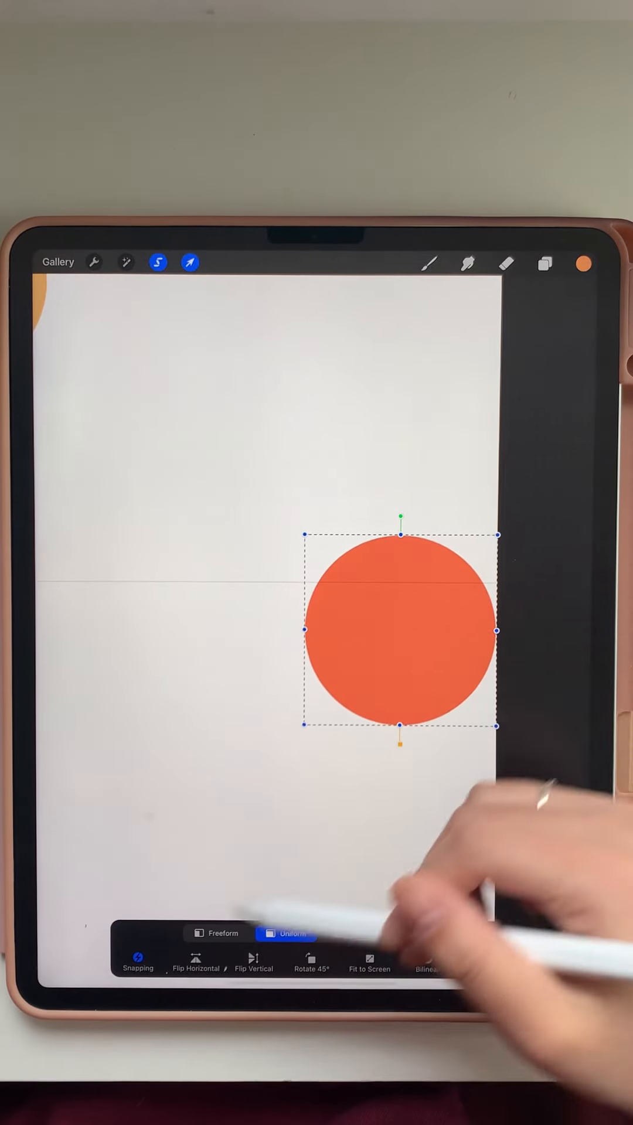
pyautogui.click(137, 962)
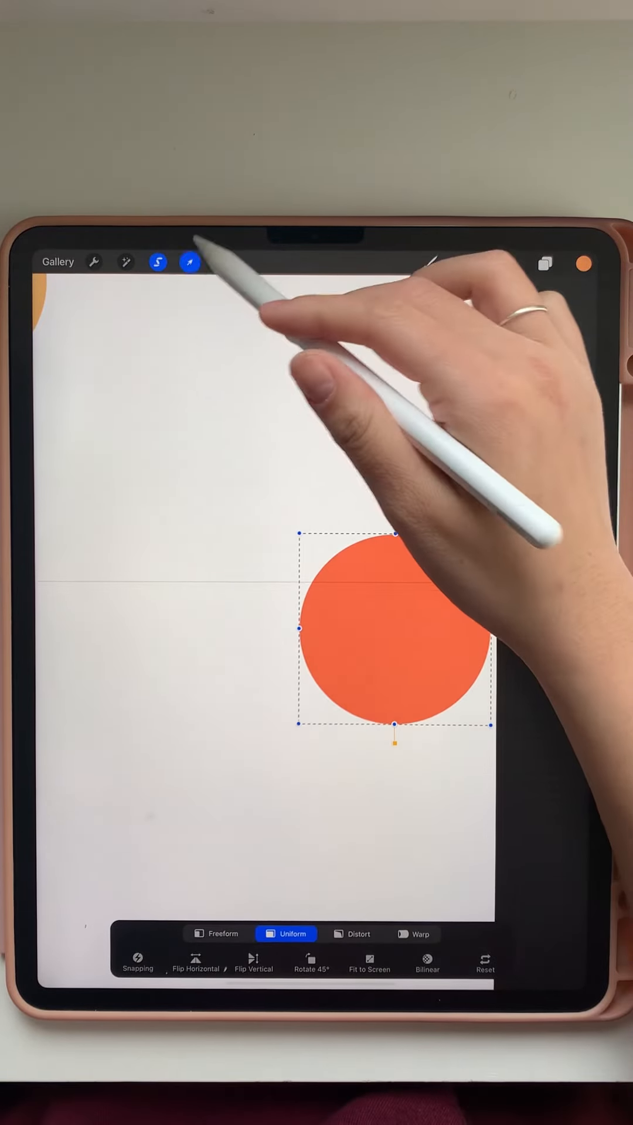
pyautogui.click(189, 262)
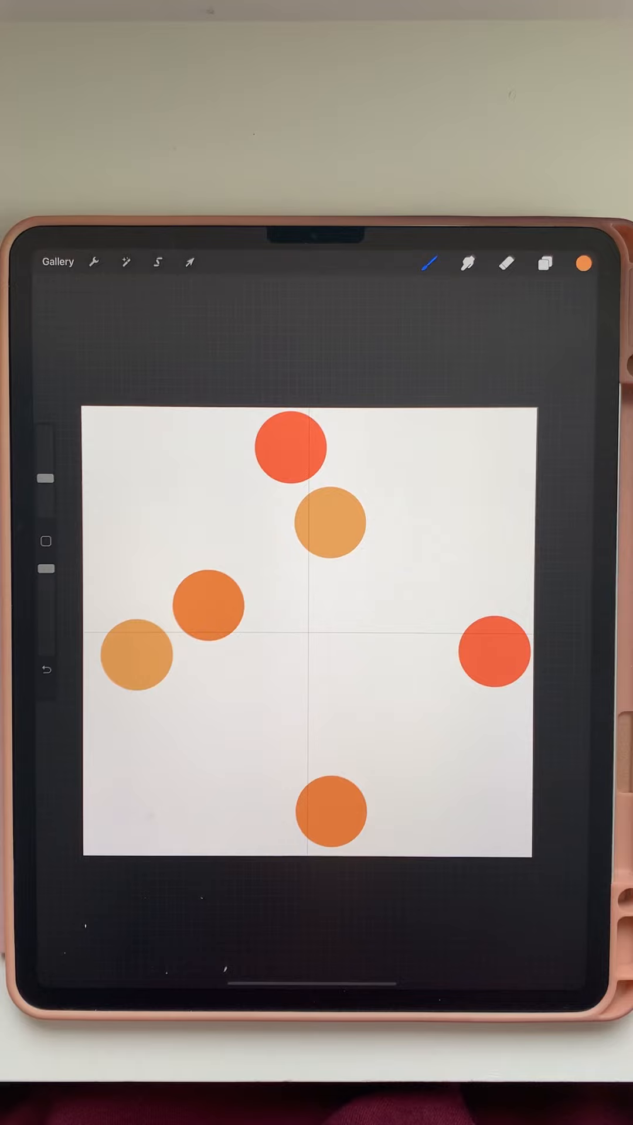
# Draw four pink and muted coral circles in the empty middle of the canvas
pyautogui.click(584, 263)
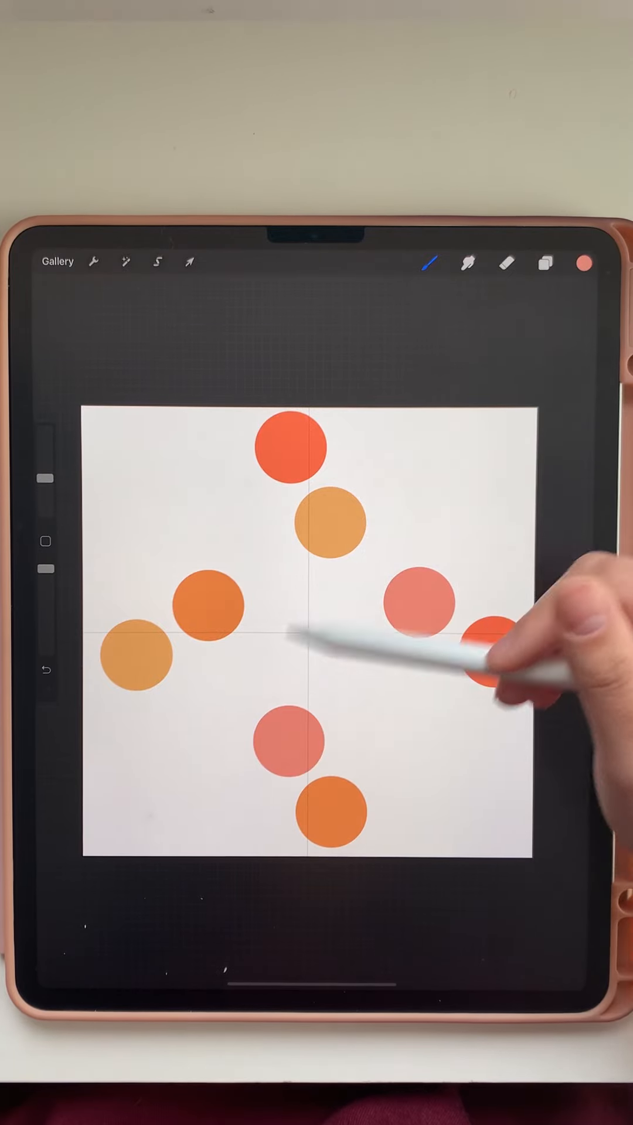
pyautogui.click(584, 262)
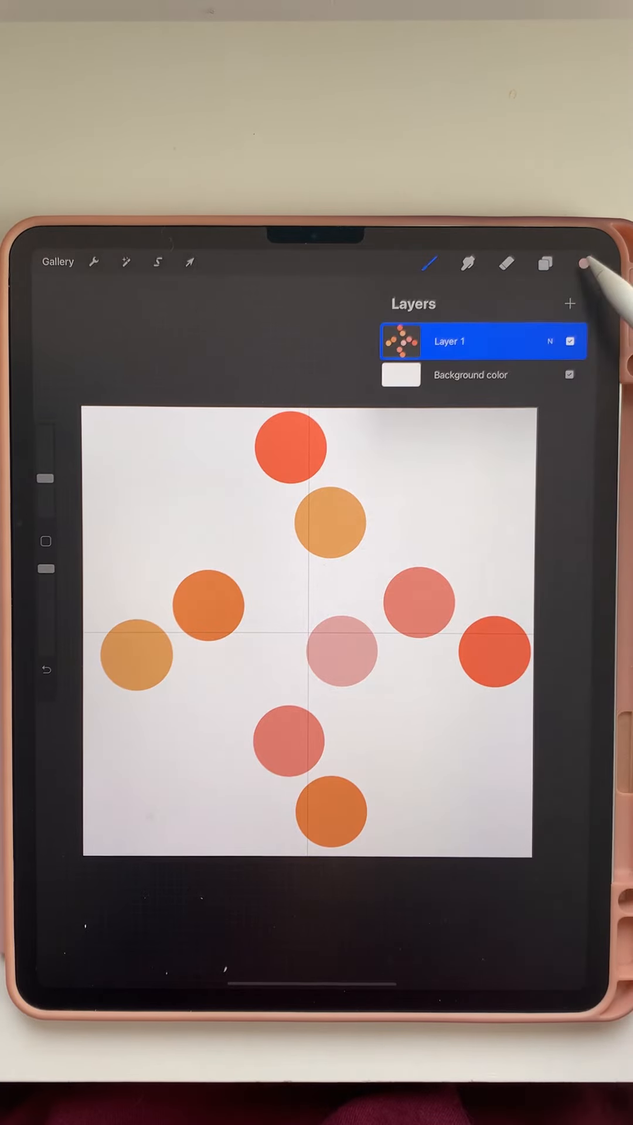
pyautogui.click(585, 263)
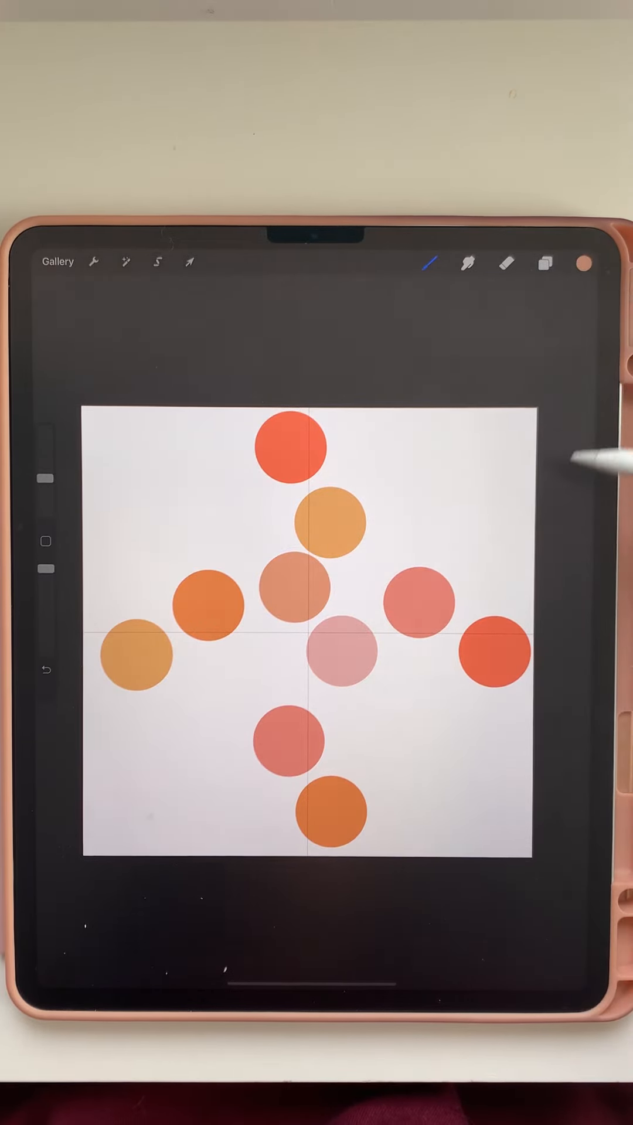
pyautogui.click(583, 262)
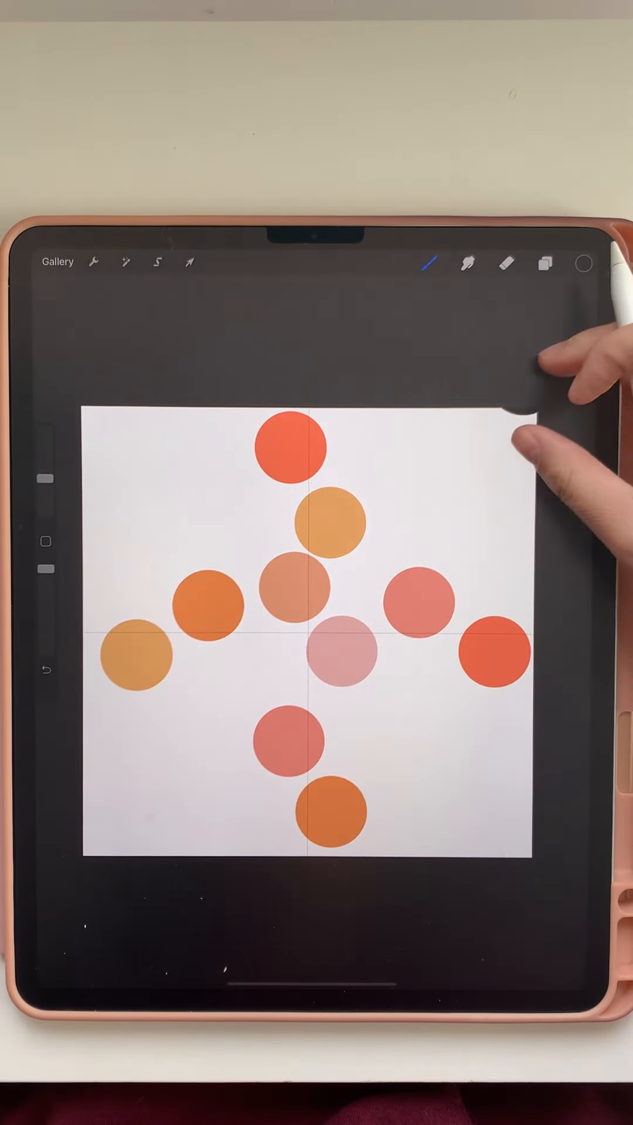
# Duplicate the dot layer, snap copies half a canvas across, and hide the original layer
pyautogui.click(428, 263)
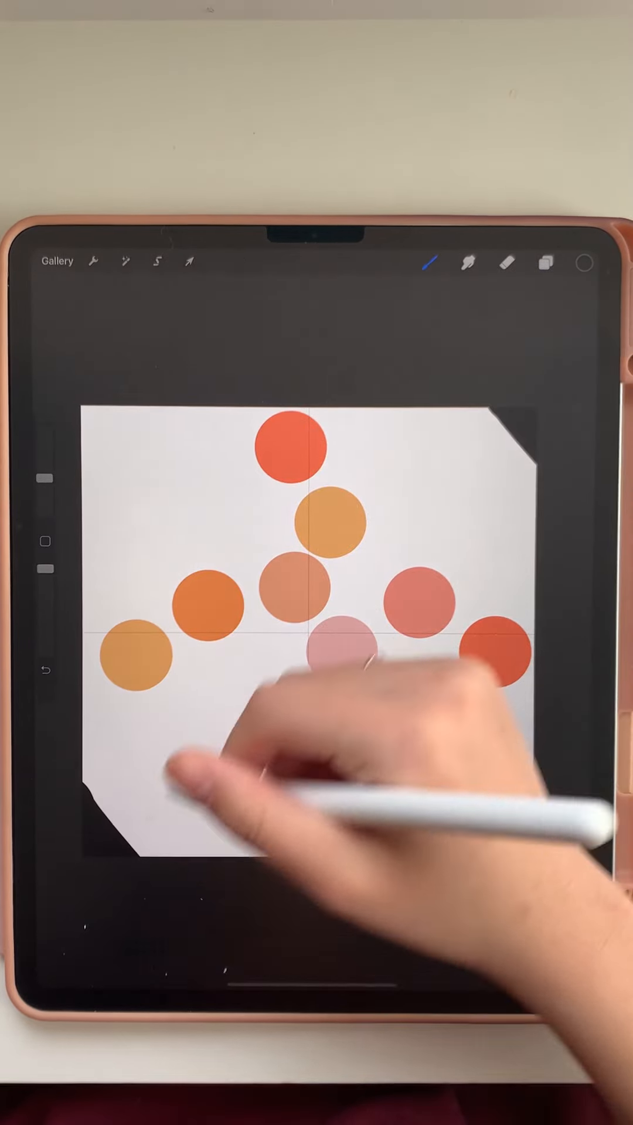
pyautogui.click(544, 263)
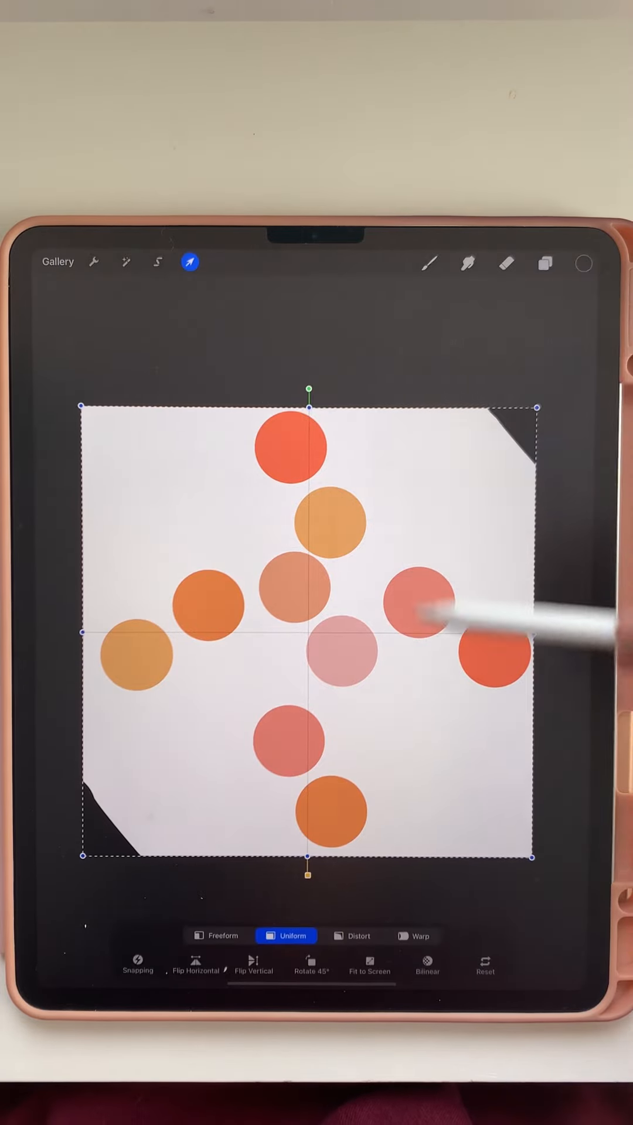
pyautogui.click(137, 964)
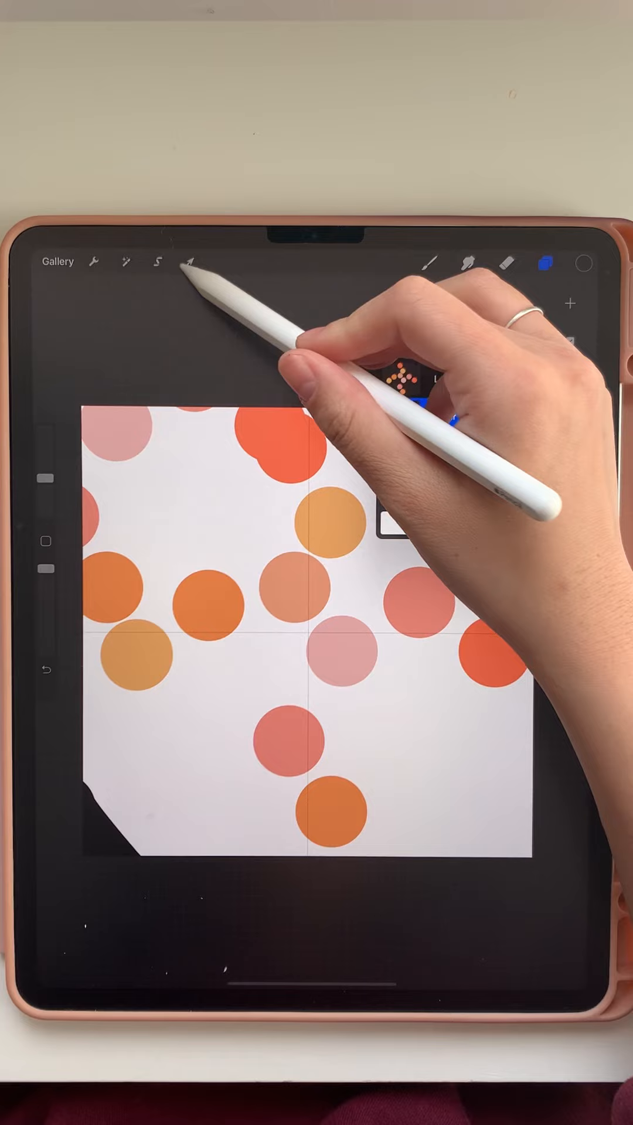
pyautogui.click(189, 262)
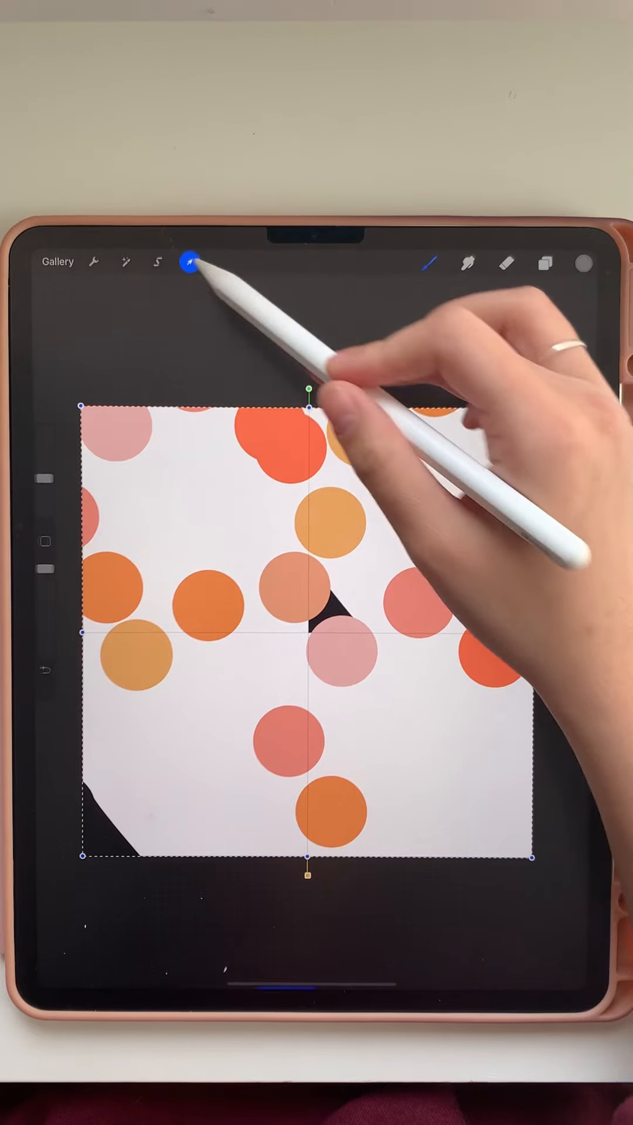
pyautogui.click(189, 262)
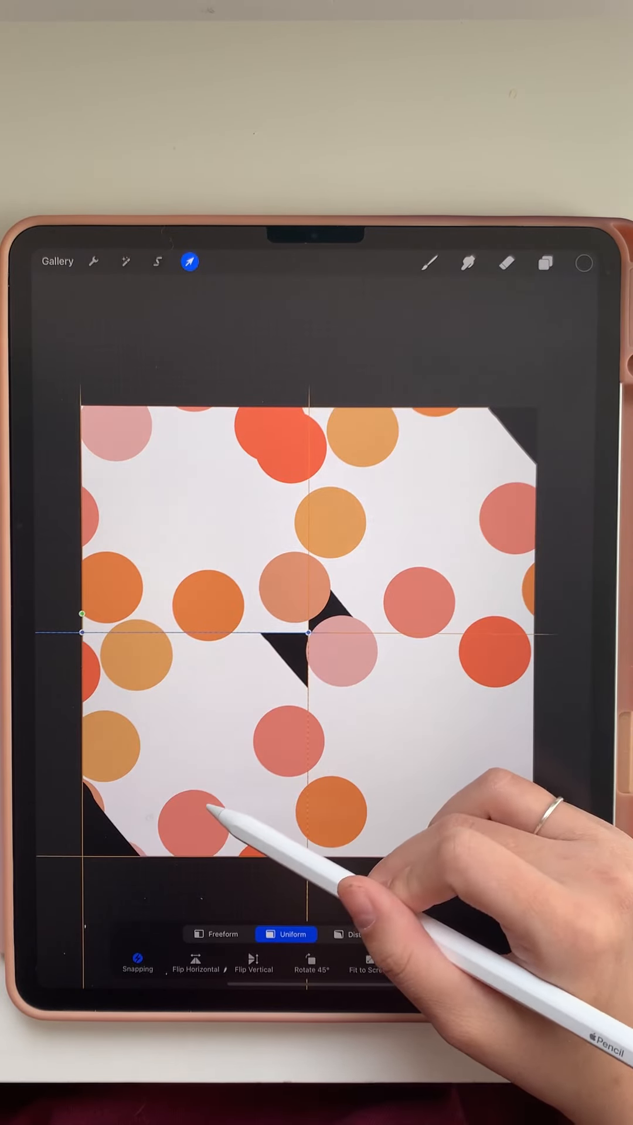
pyautogui.click(546, 262)
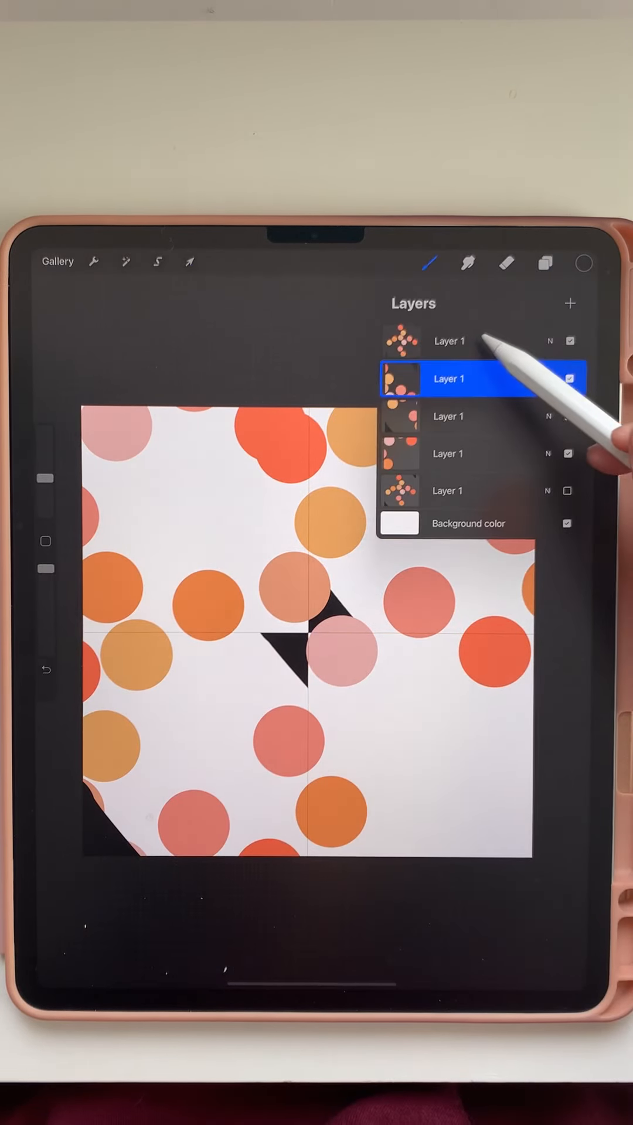
pyautogui.click(188, 262)
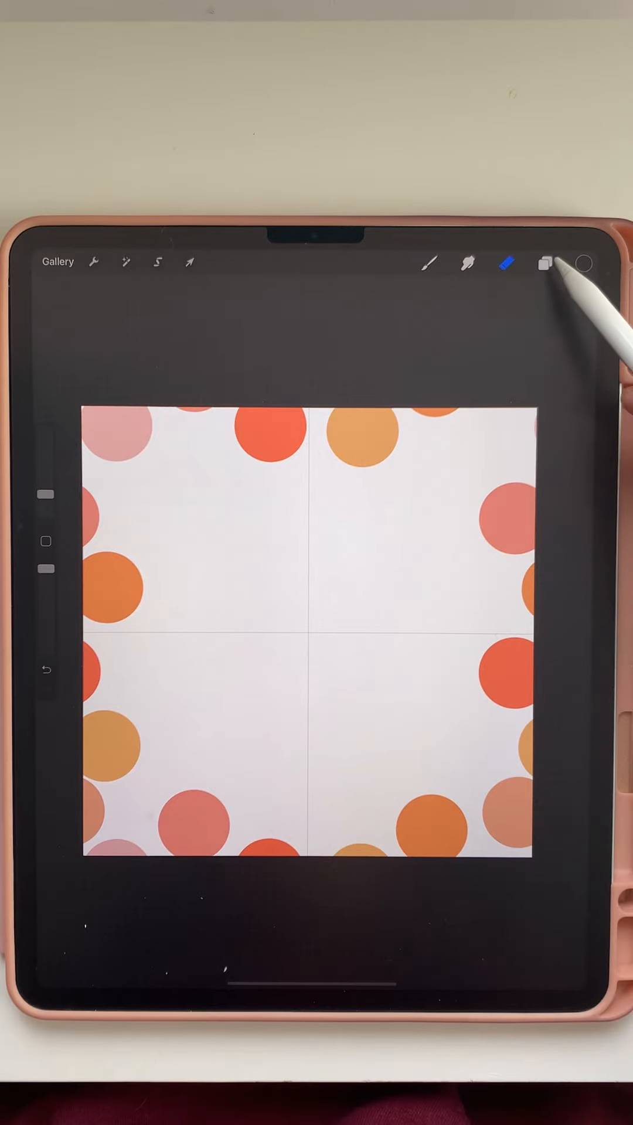
# Stamp red dots near the centre and right-hand gap, undoing a misplaced stroke
pyautogui.click(584, 262)
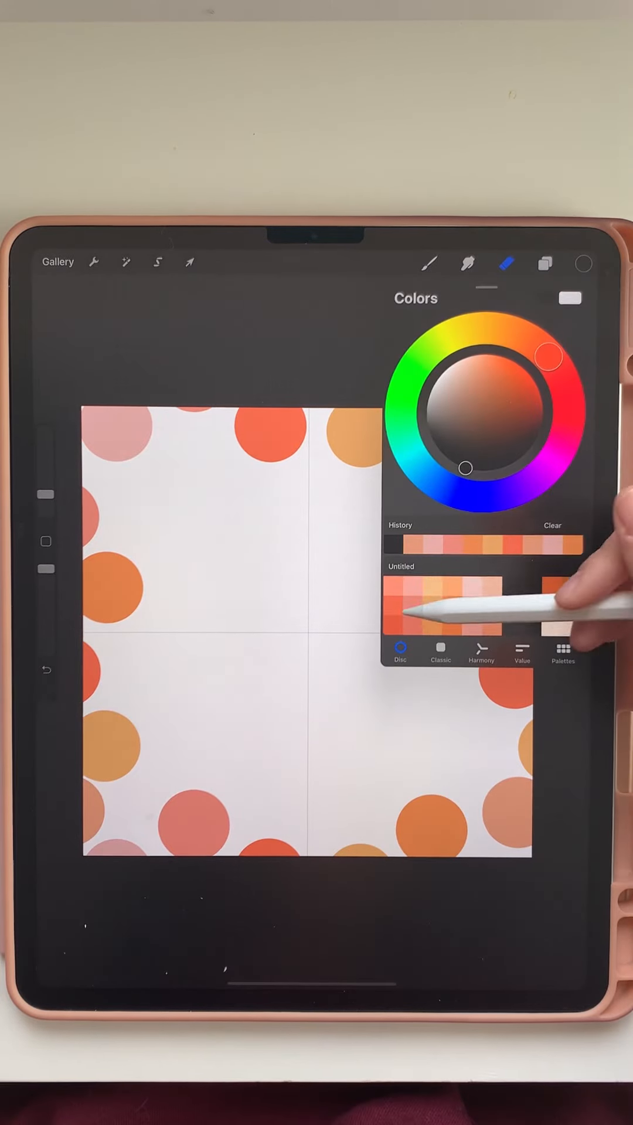
pyautogui.click(428, 262)
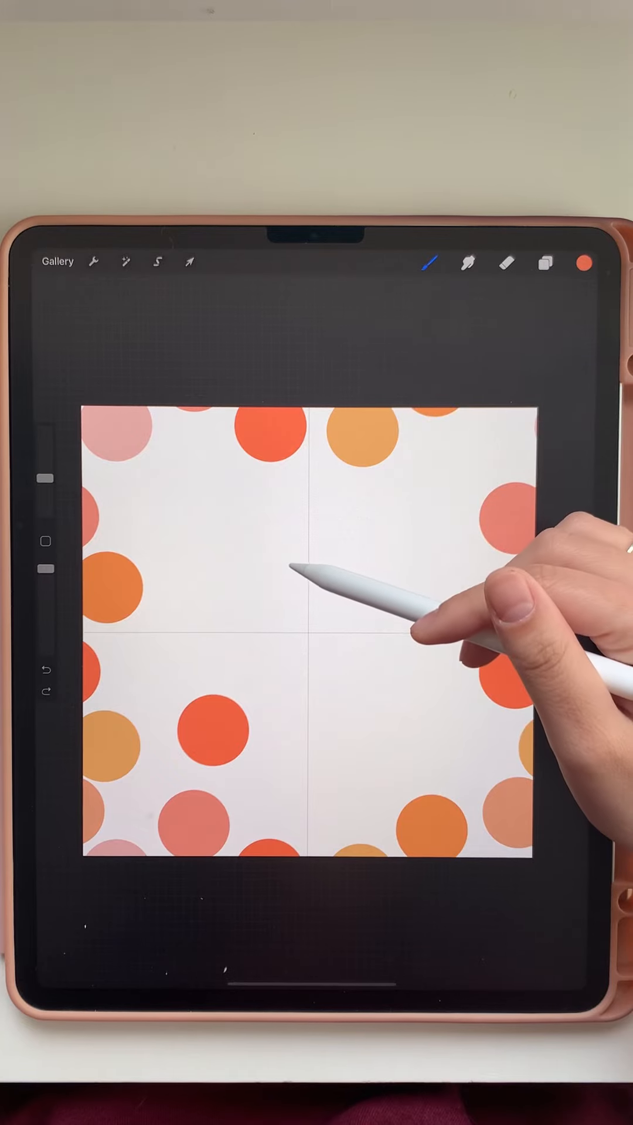
pyautogui.click(586, 263)
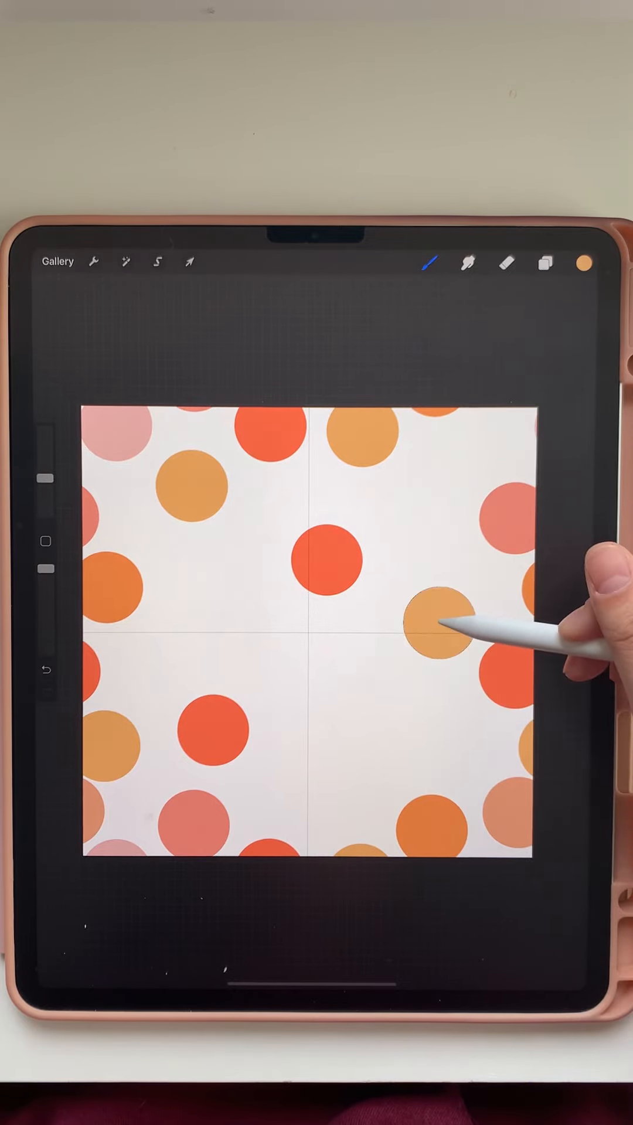
pyautogui.click(584, 262)
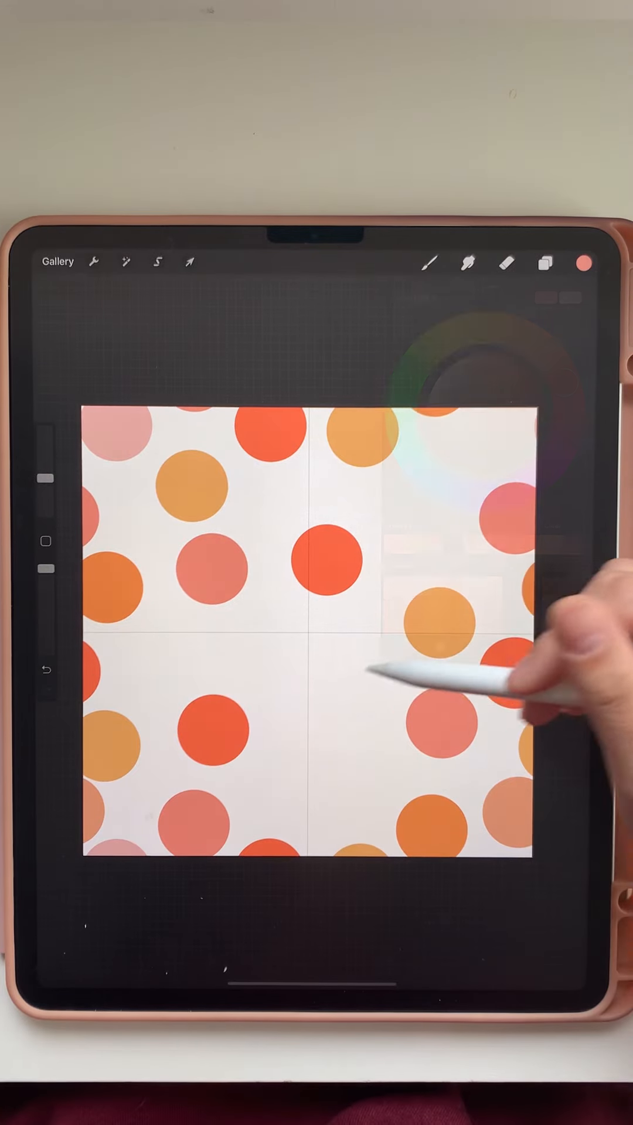
pyautogui.click(429, 263)
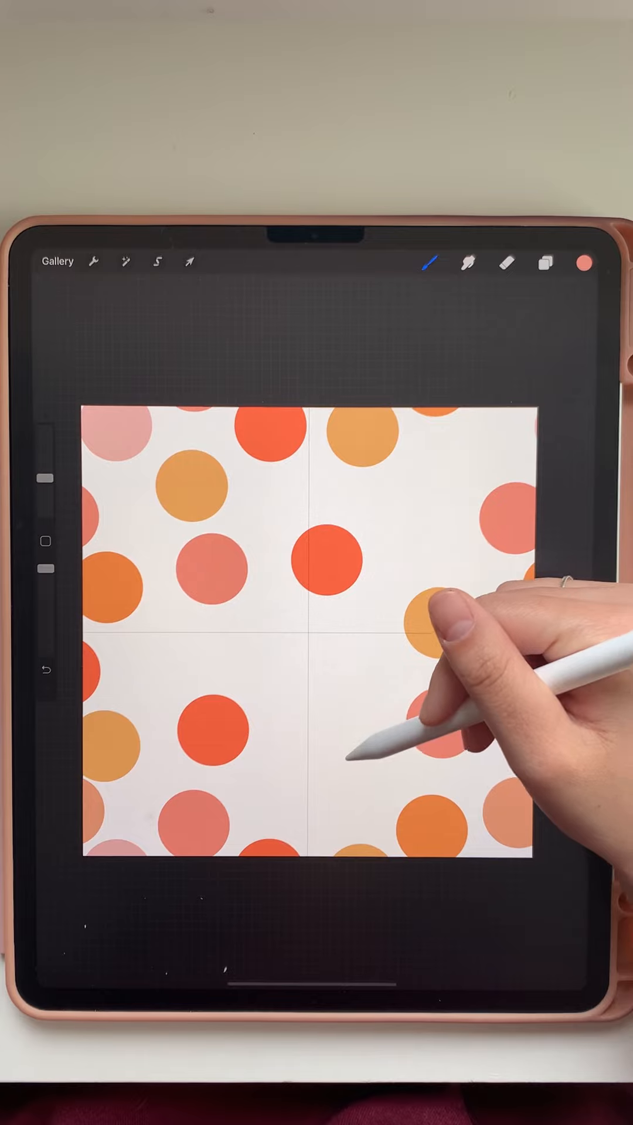
pyautogui.click(585, 263)
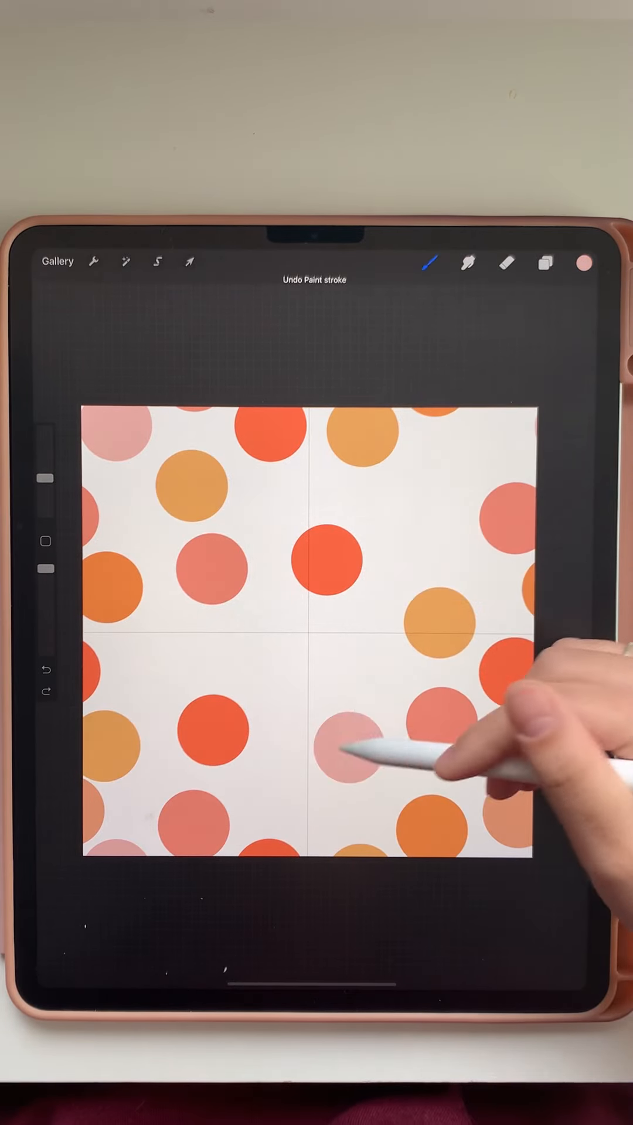
# Add light pink, orange and salmon dots below centre and in the upper right
pyautogui.click(584, 262)
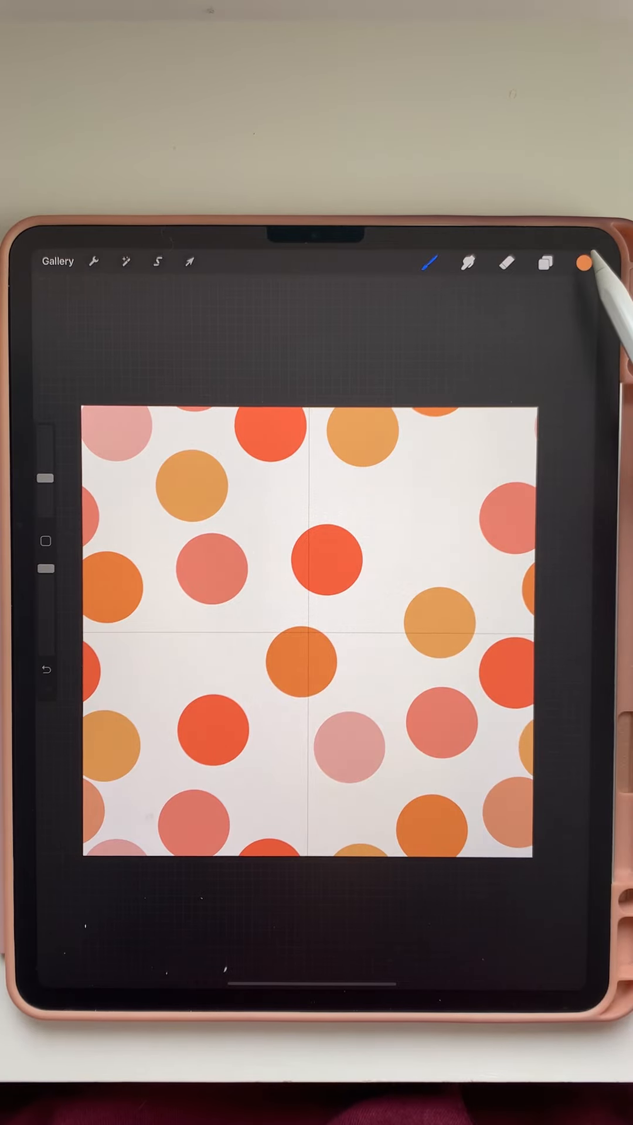
pyautogui.click(584, 262)
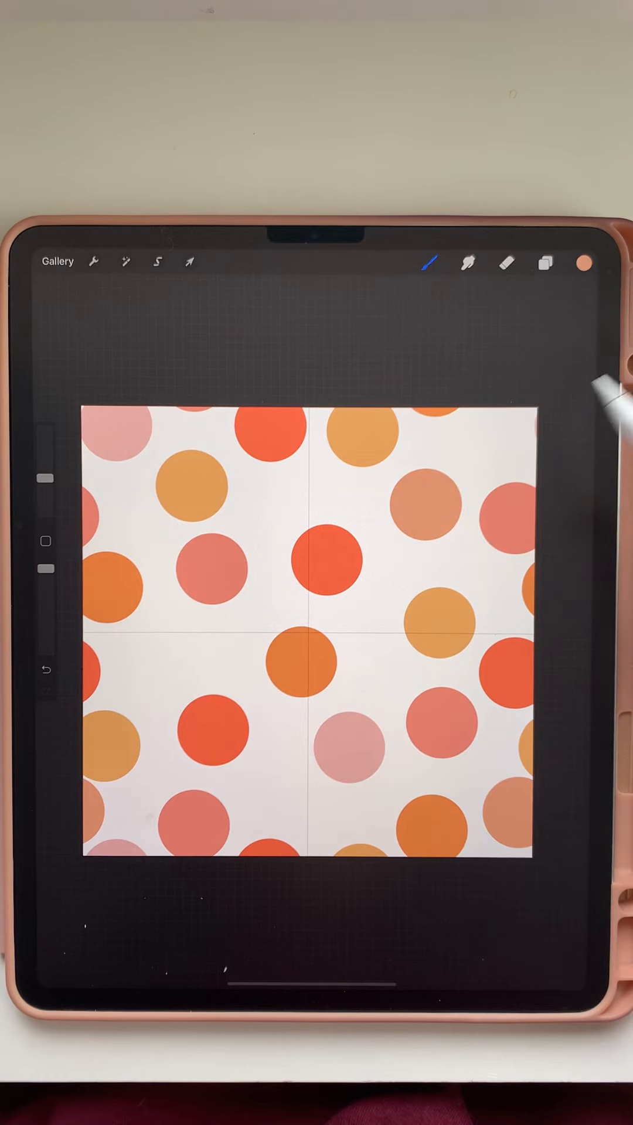
pyautogui.click(585, 262)
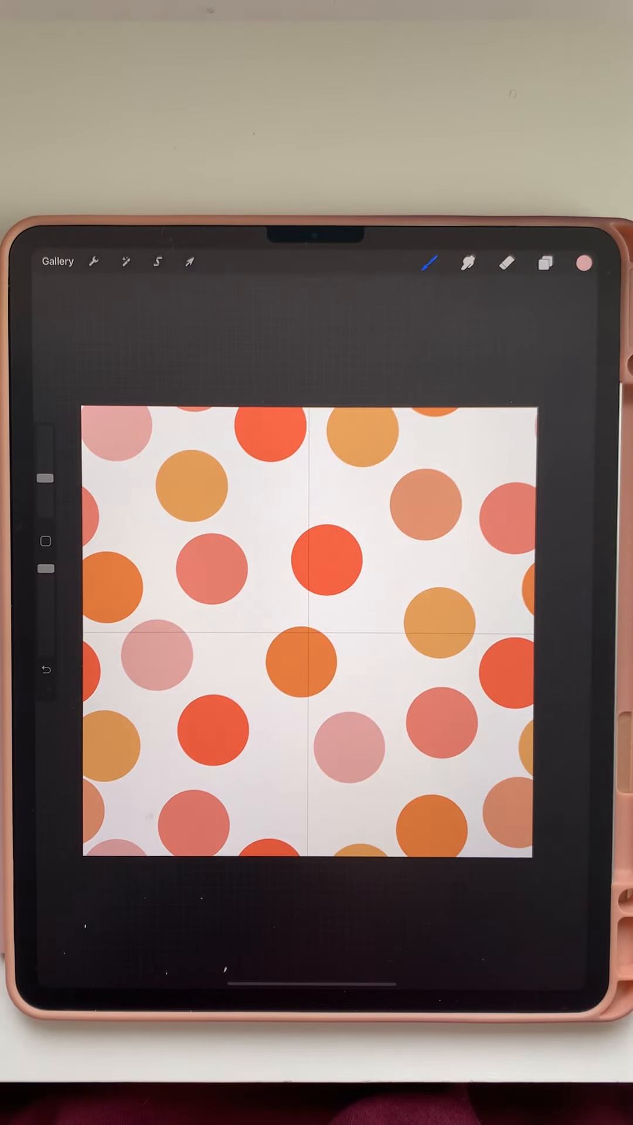
pyautogui.click(545, 262)
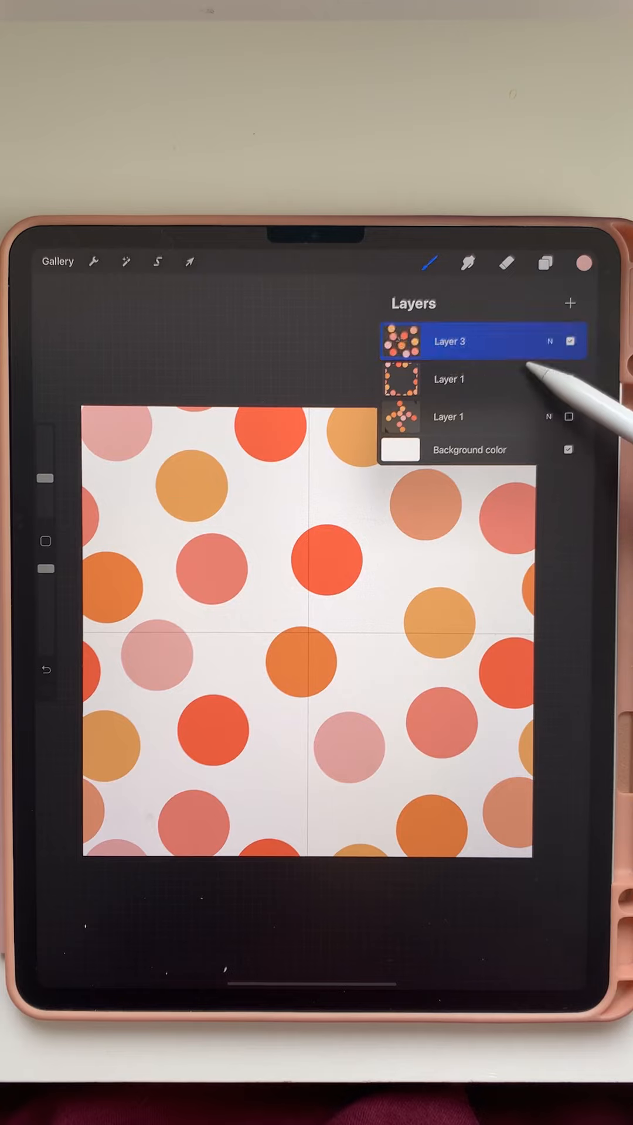
# Duplicate the dot layer and scale copies to 1500px, snapping one into each quarter
pyautogui.click(569, 380)
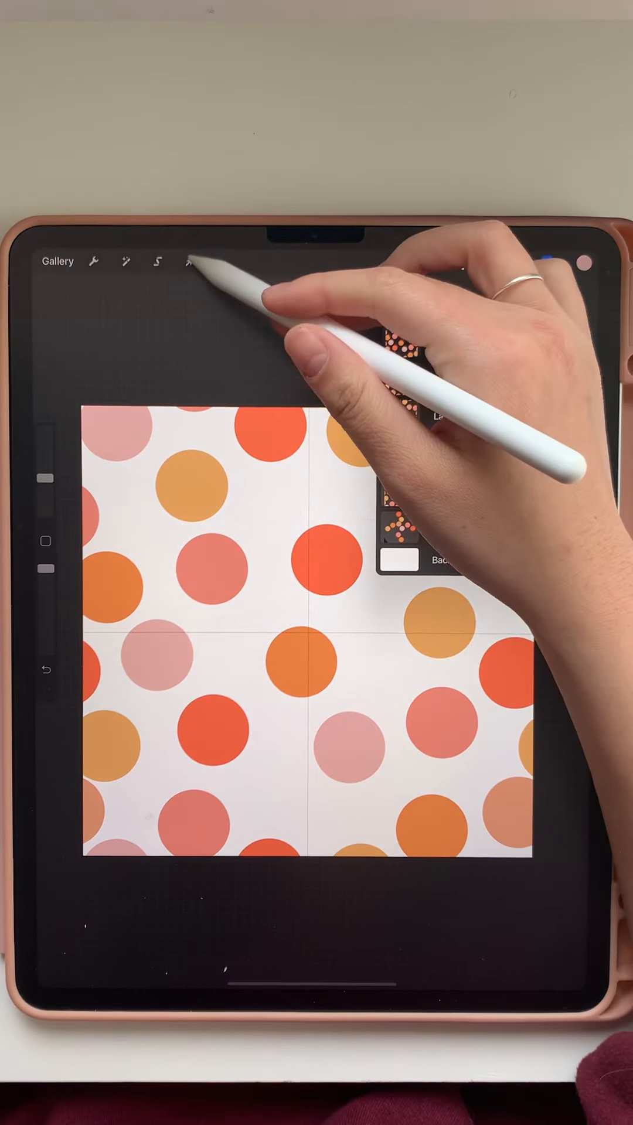
pyautogui.click(188, 262)
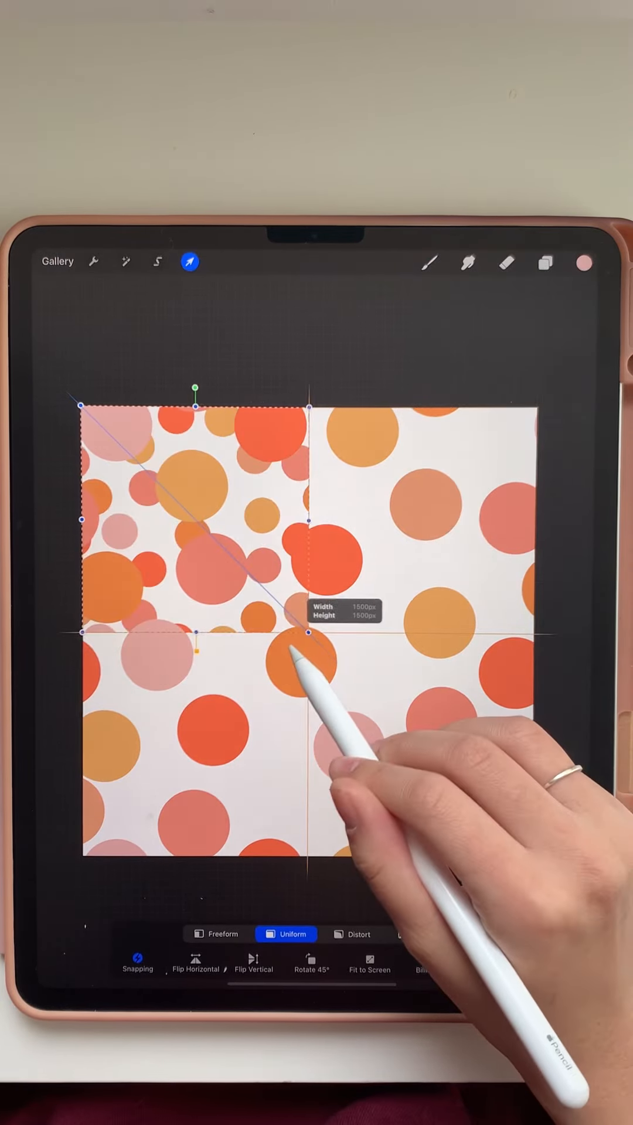
pyautogui.click(544, 262)
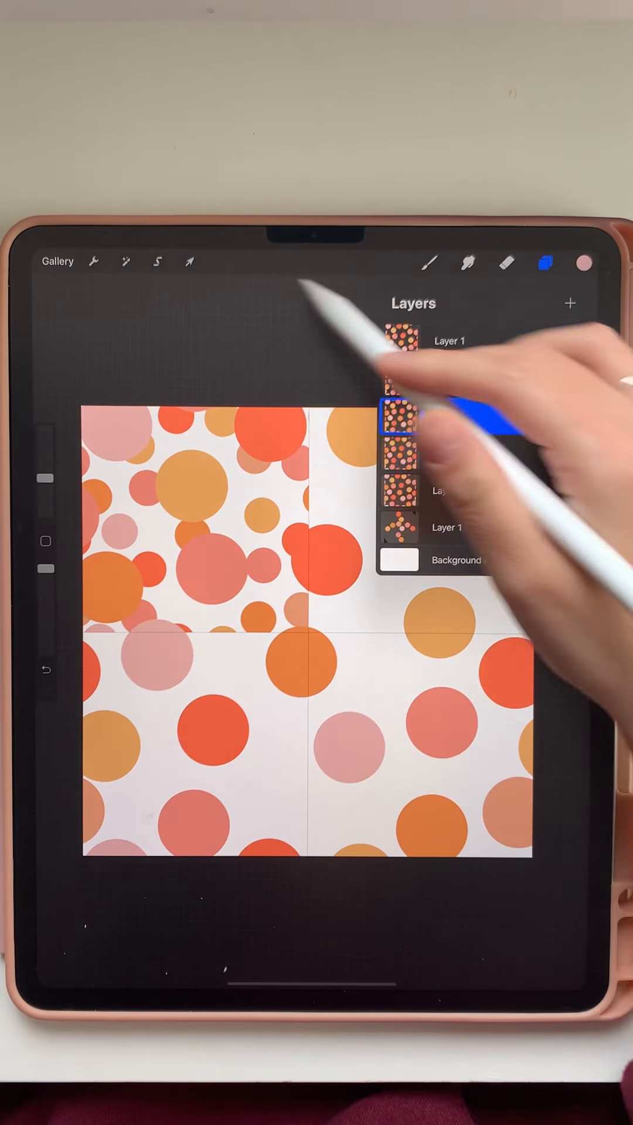
pyautogui.click(190, 261)
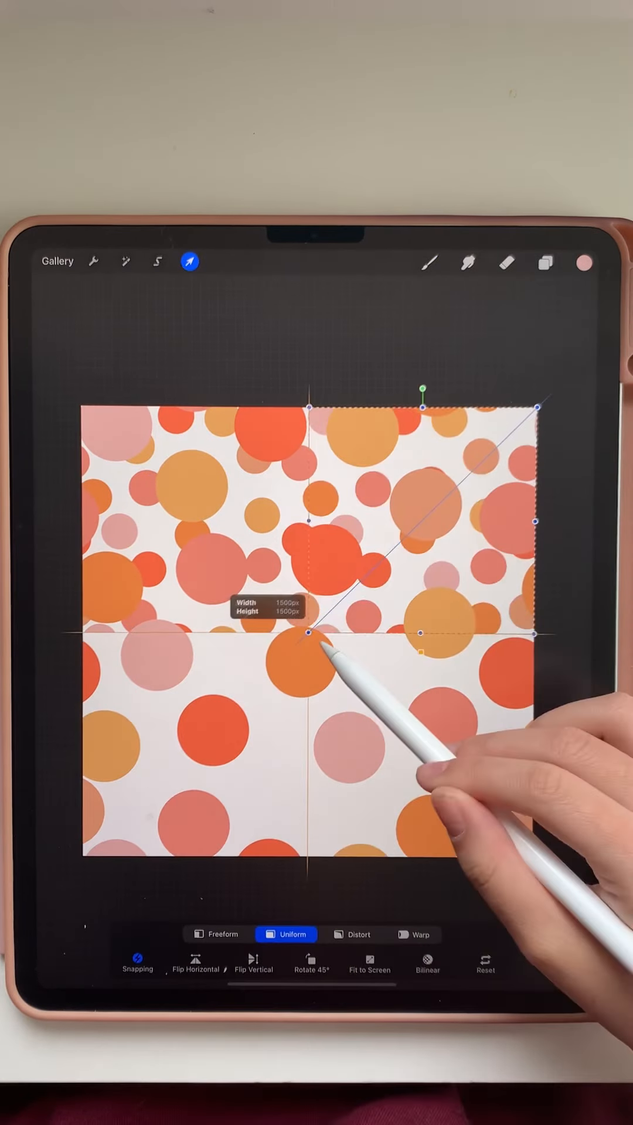
pyautogui.click(544, 262)
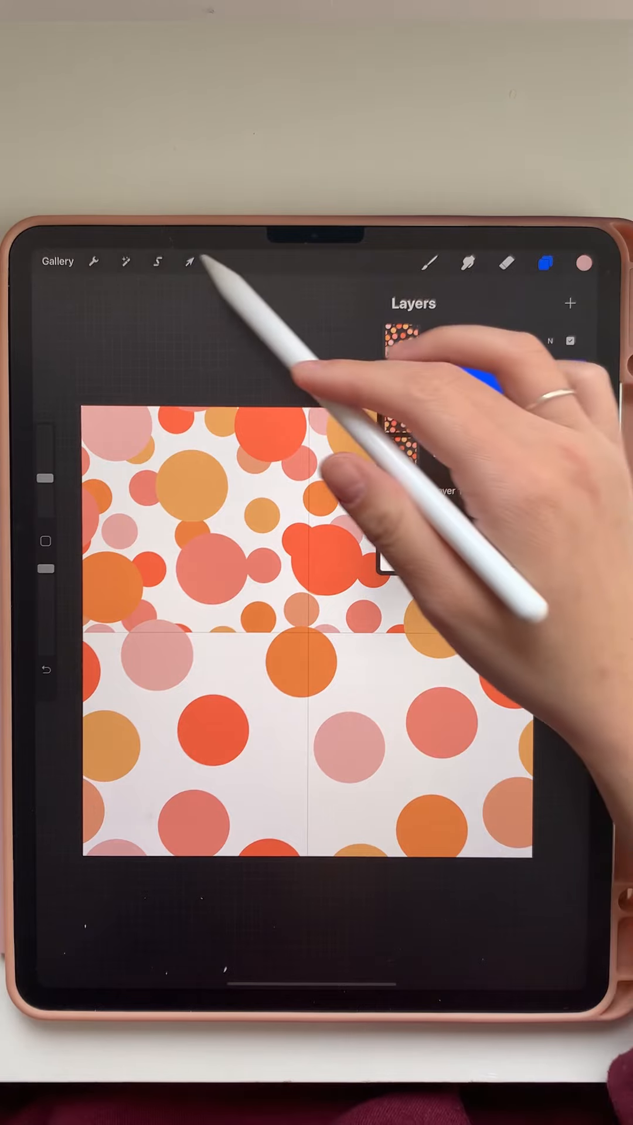
pyautogui.click(190, 261)
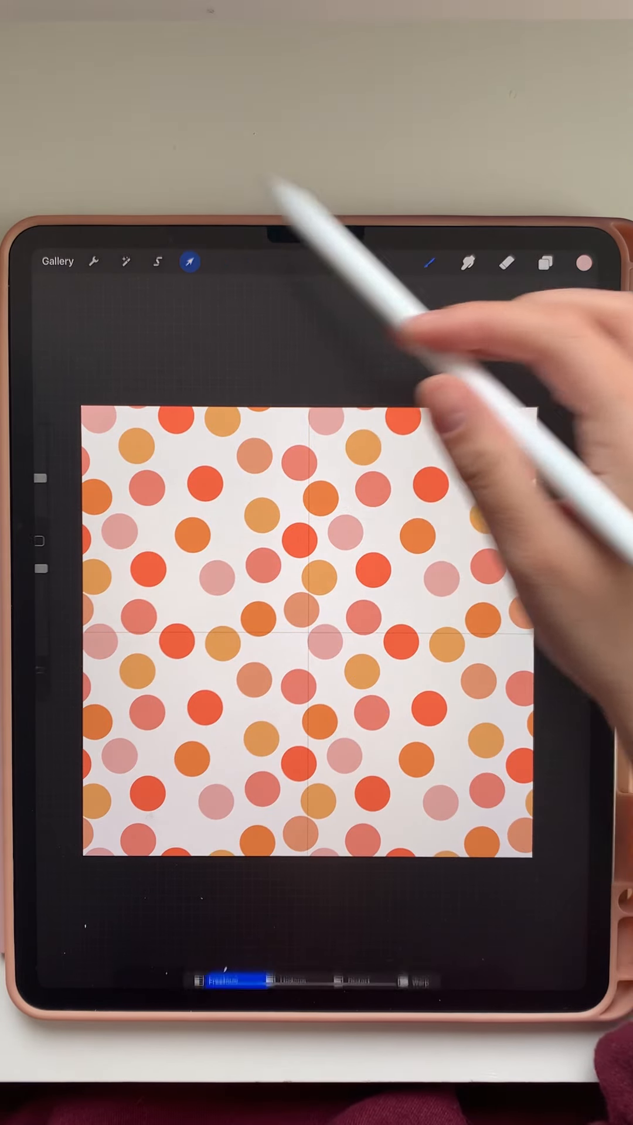
# Duplicate the tiled layer and scale copies to 1500px into all four quarters
pyautogui.click(546, 262)
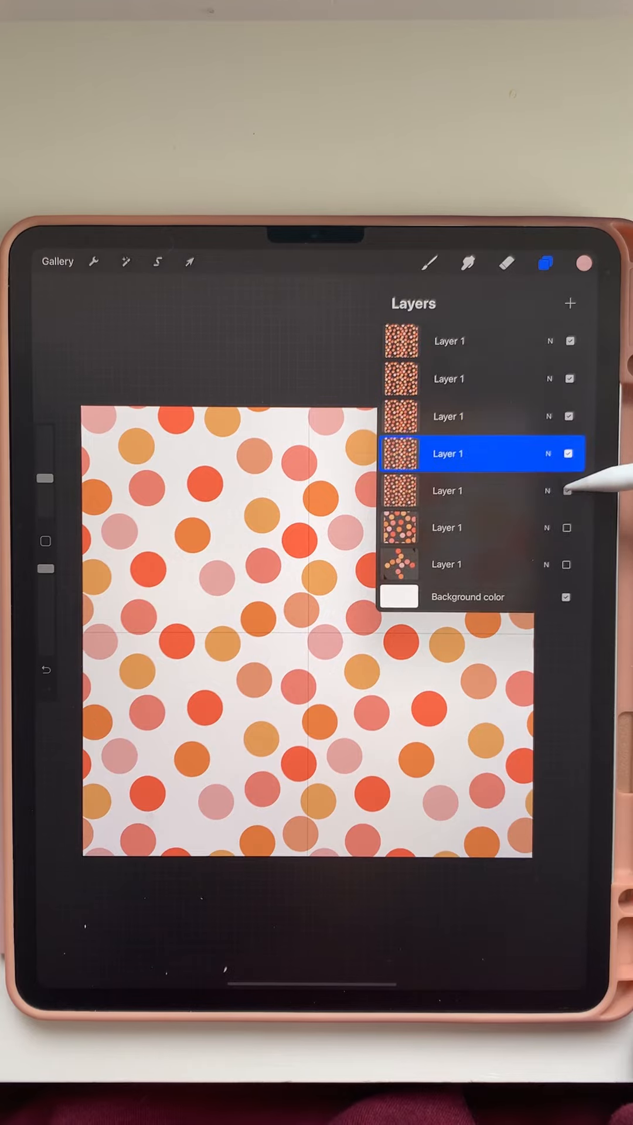
pyautogui.click(189, 261)
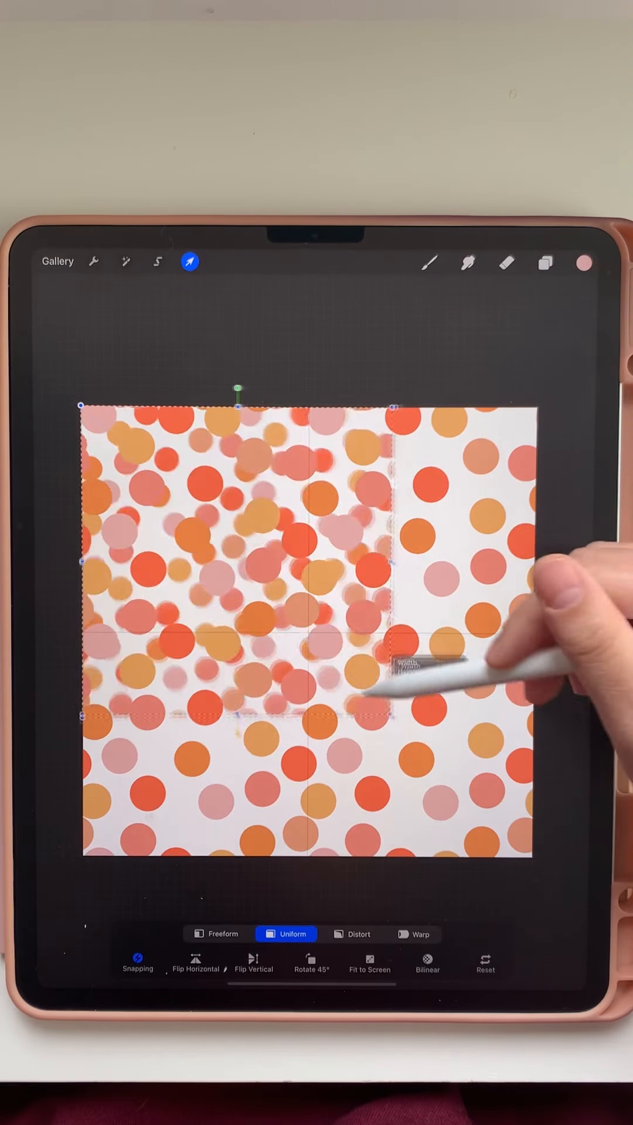
pyautogui.click(544, 262)
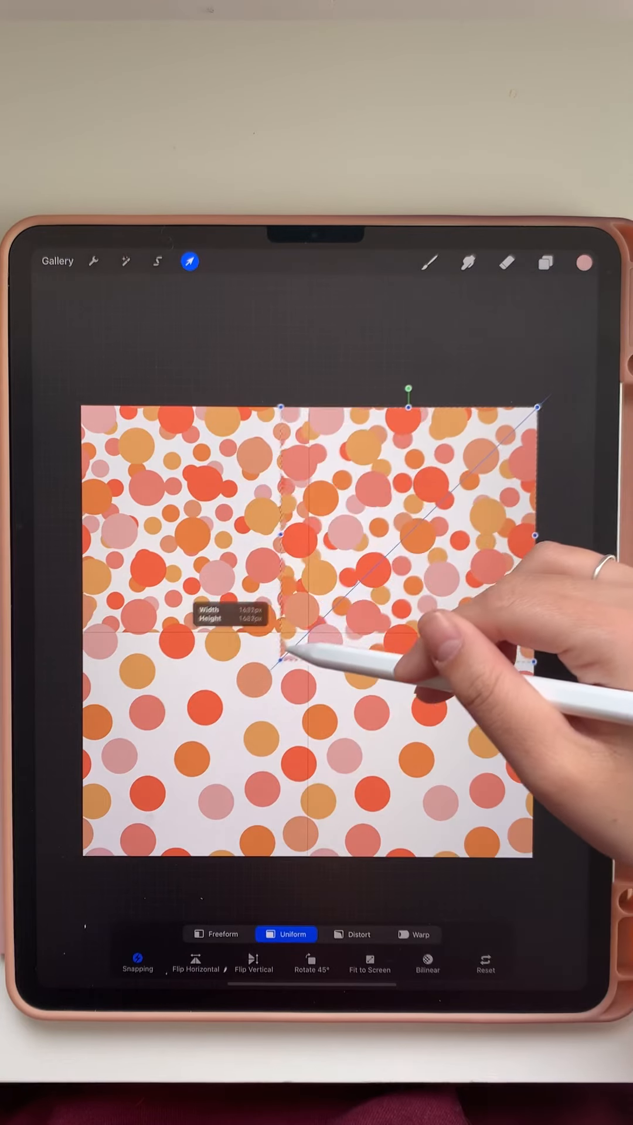
pyautogui.click(546, 262)
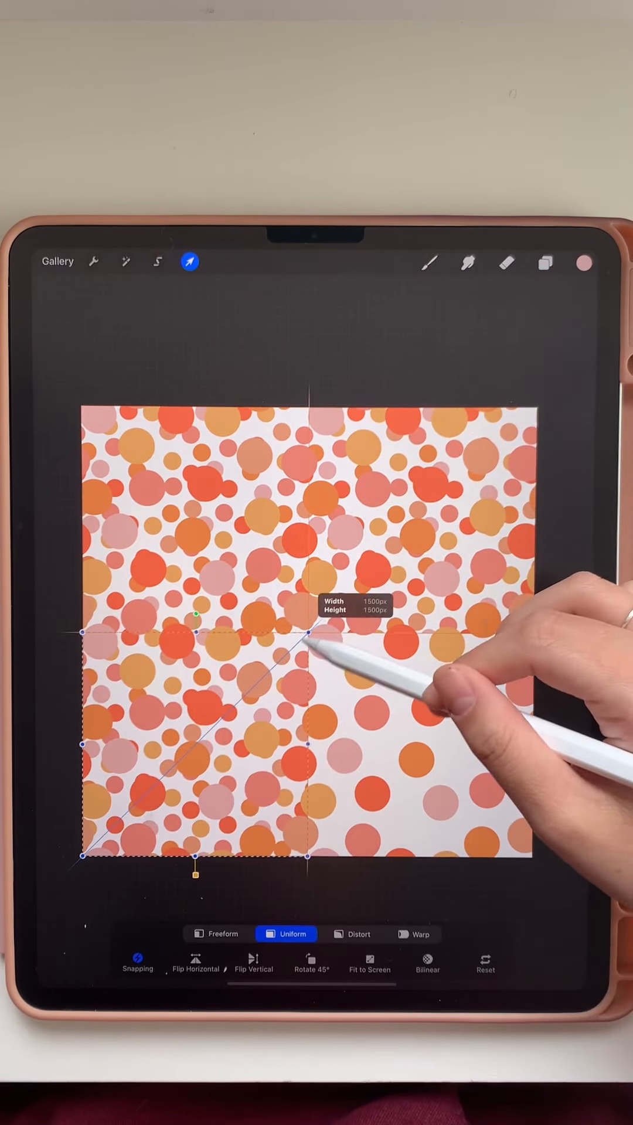
pyautogui.click(544, 262)
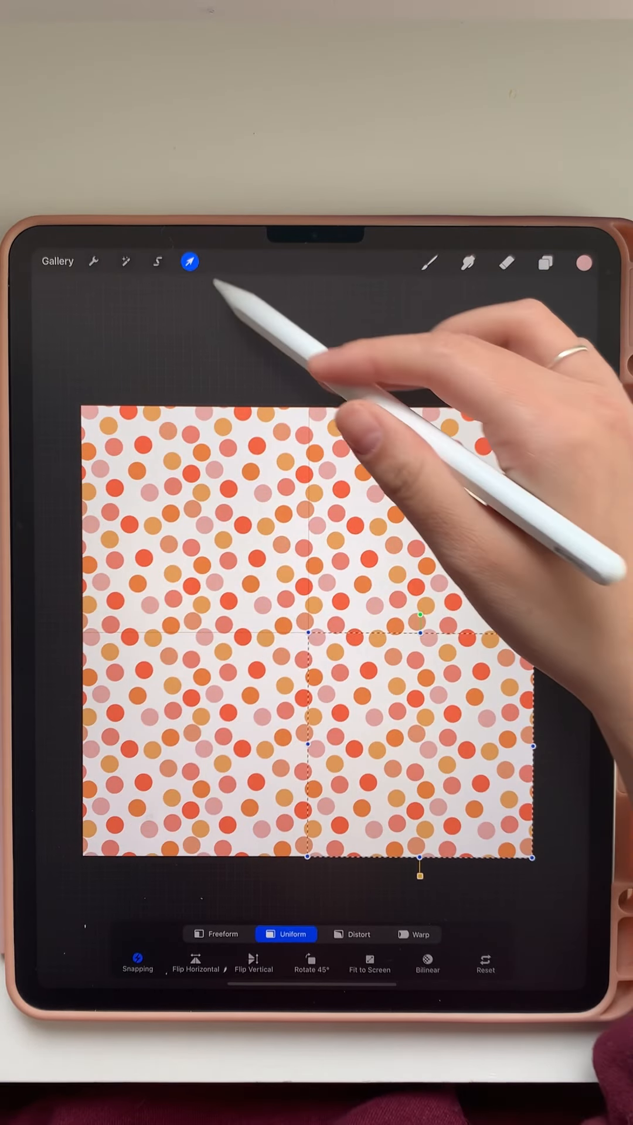
pyautogui.click(188, 261)
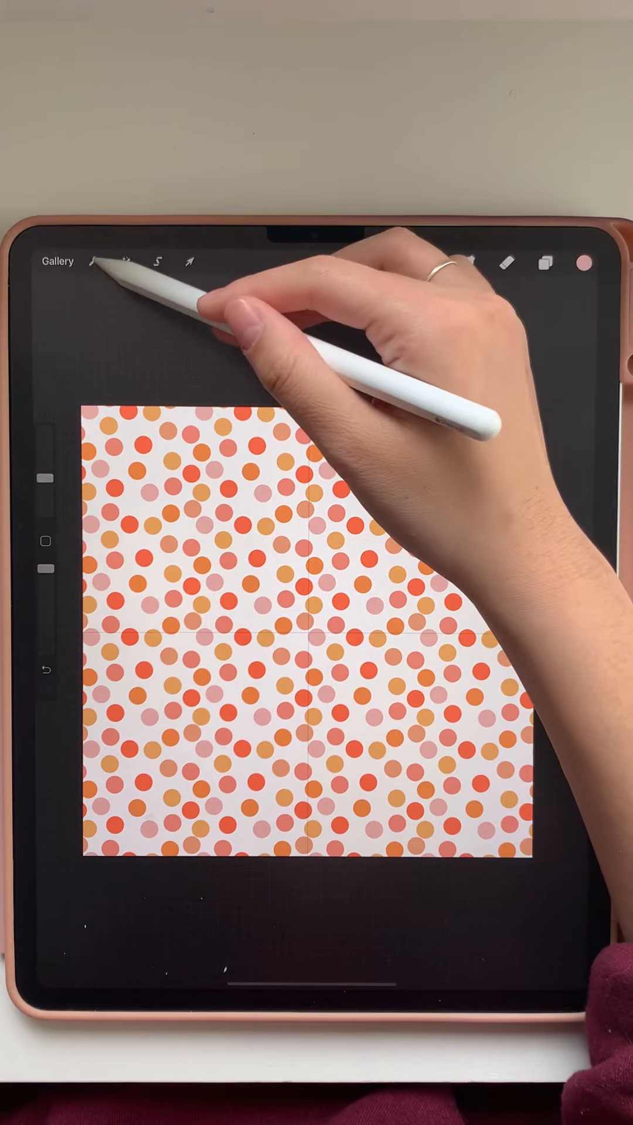
pyautogui.click(93, 261)
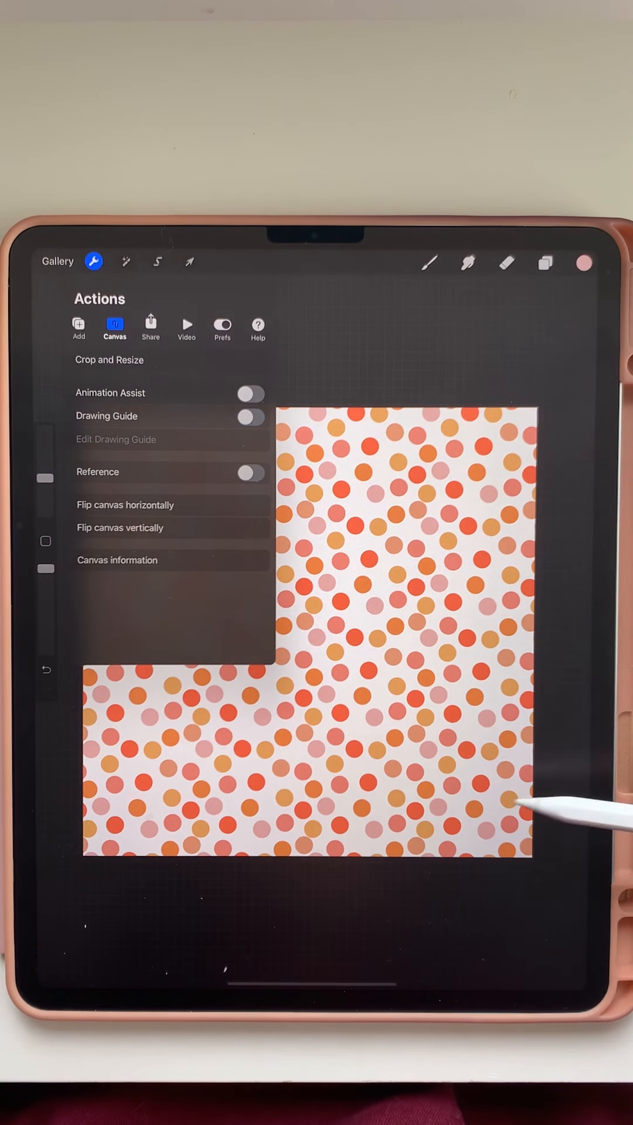